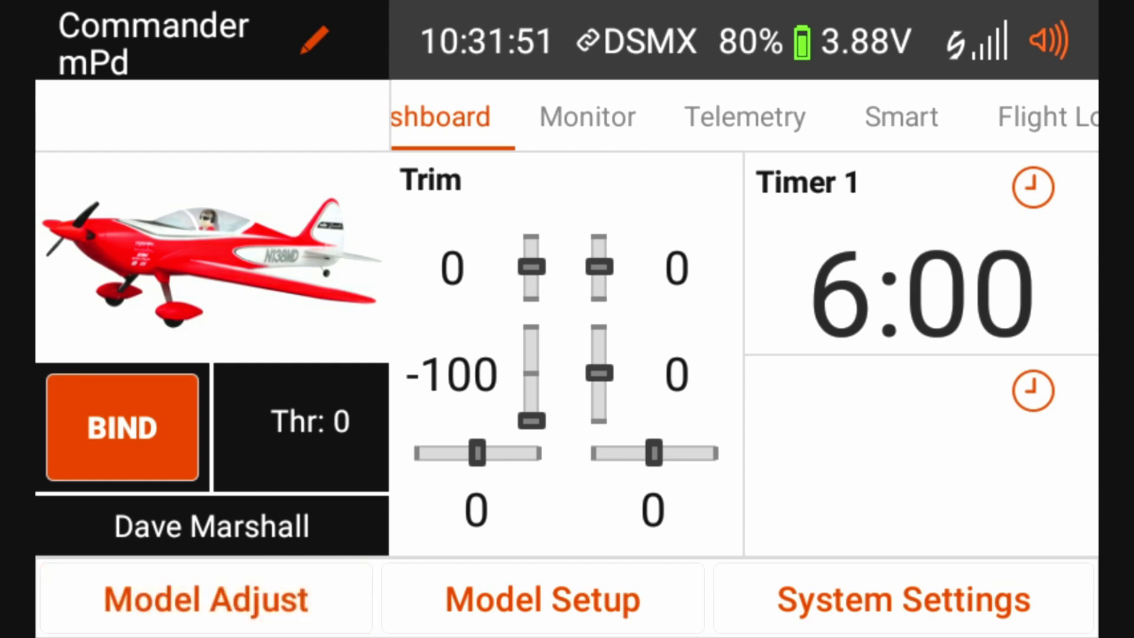
- Enter Model Adjust and launch Forward Programming to reach the AR637T First Time Setup
left_click(205, 598)
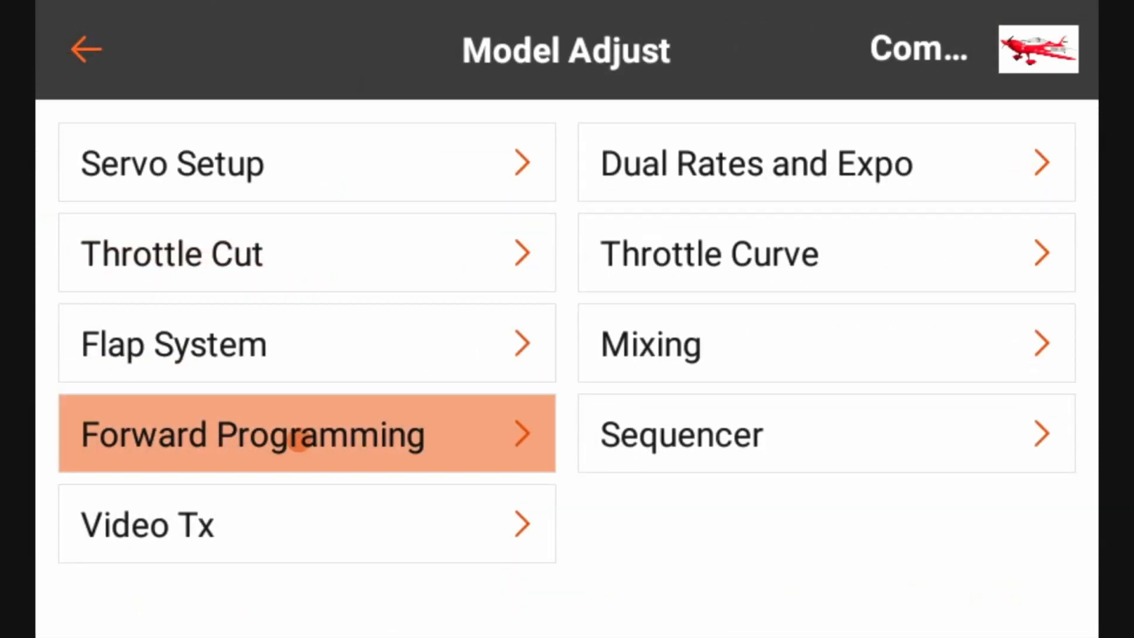
left_click(253, 434)
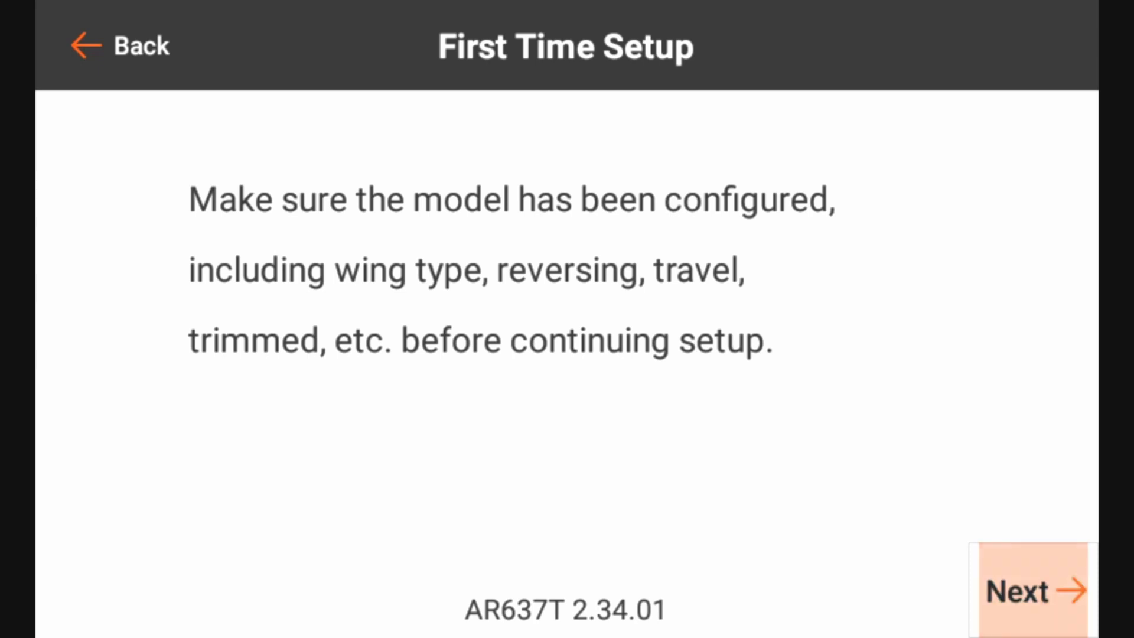
- Advance past the model-configuration reminder and the rerun-setup warning to the orientation list
left_click(1033, 588)
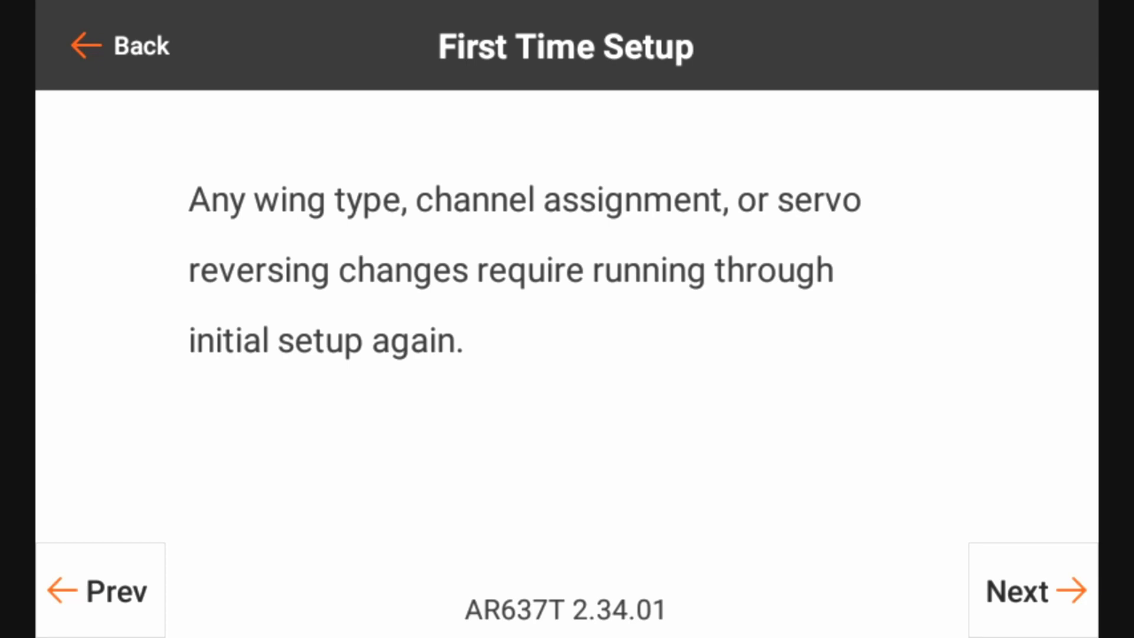
left_click(1030, 589)
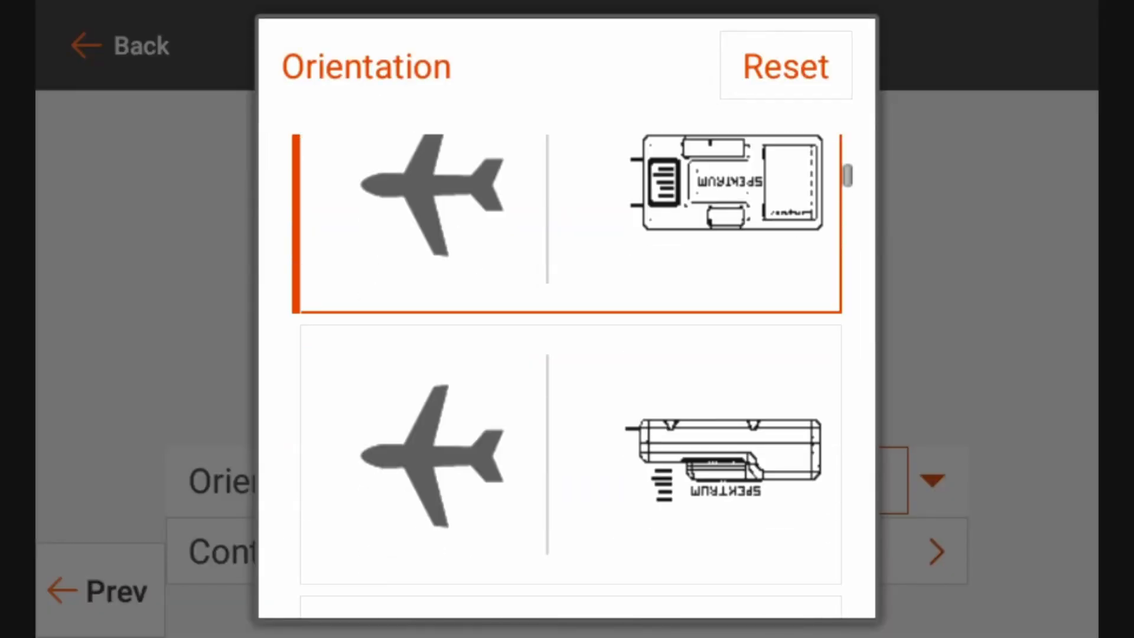
- Scroll through the receiver mounting orientation pictures
scroll("down", 3)
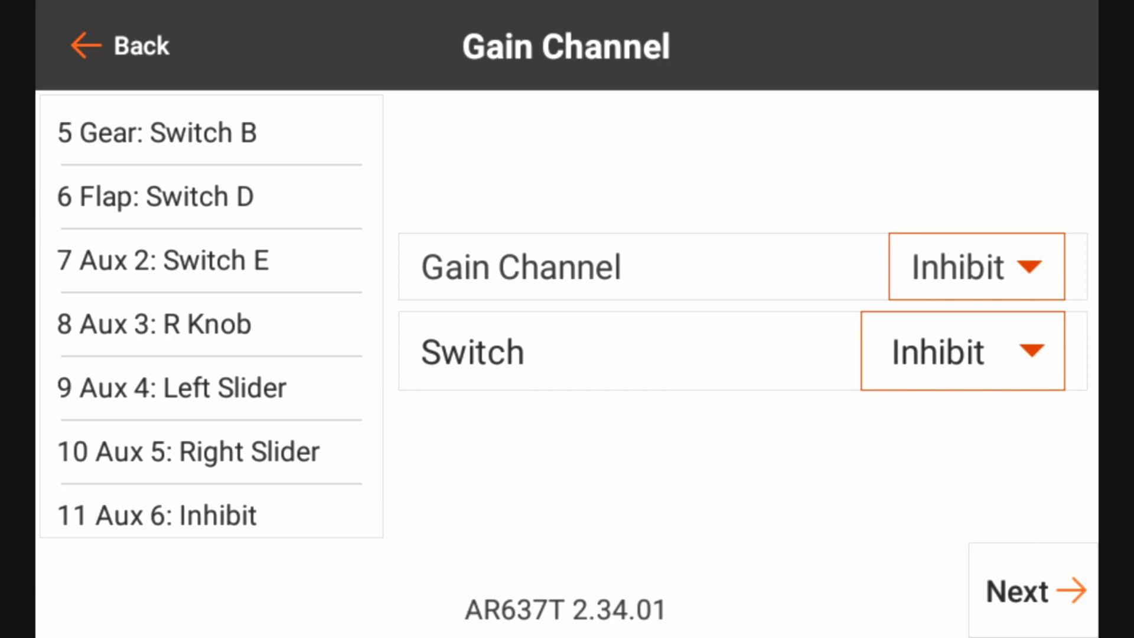
- Assign the gyro gain channel to Aux 2 instead of Flap
left_click(975, 266)
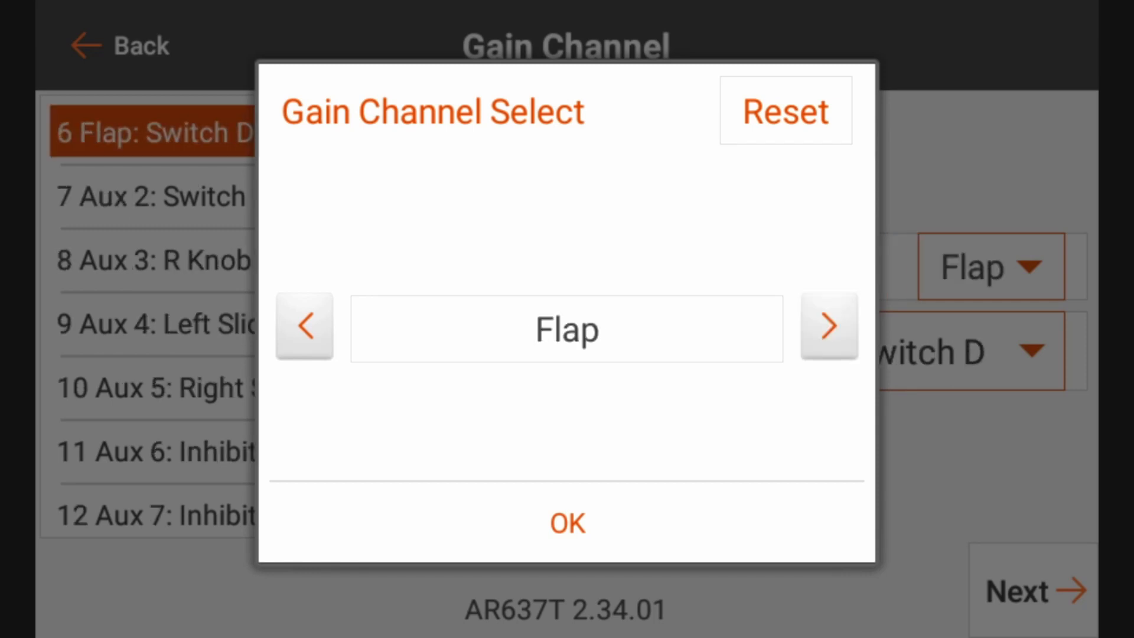
left_click(830, 327)
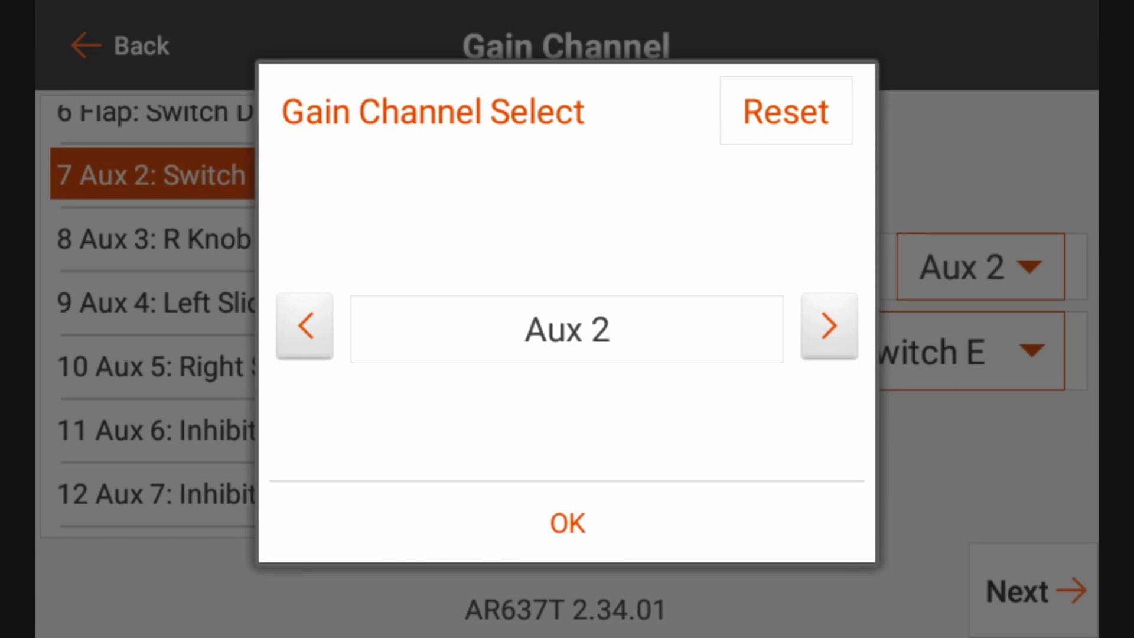
left_click(566, 522)
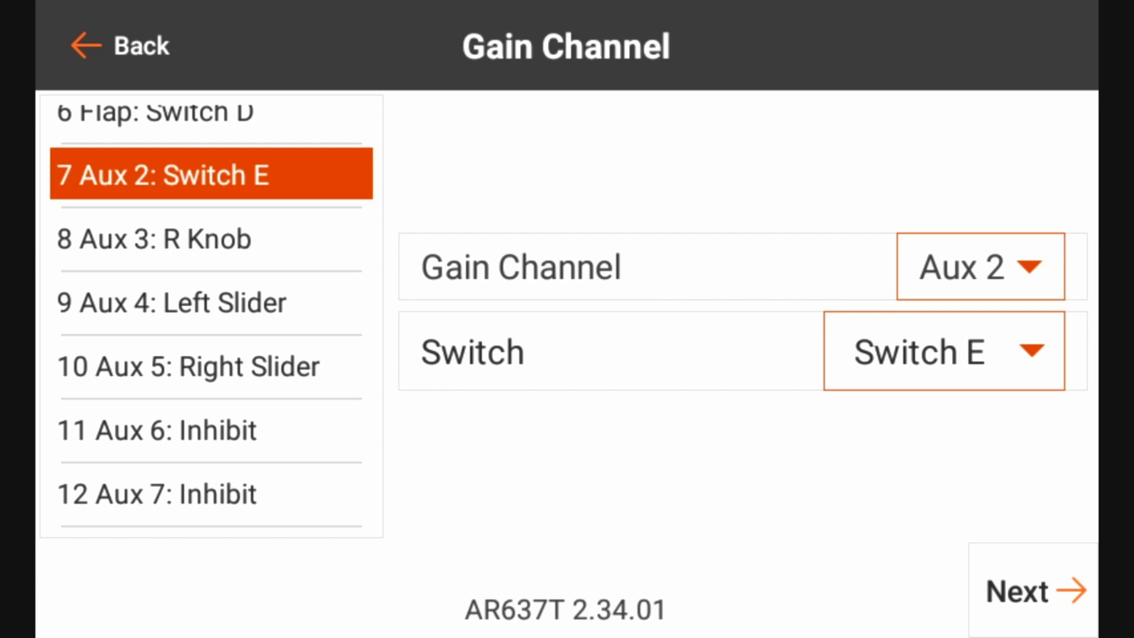
- Set R Knob as the gain control and advance to the Apply page
left_click(943, 351)
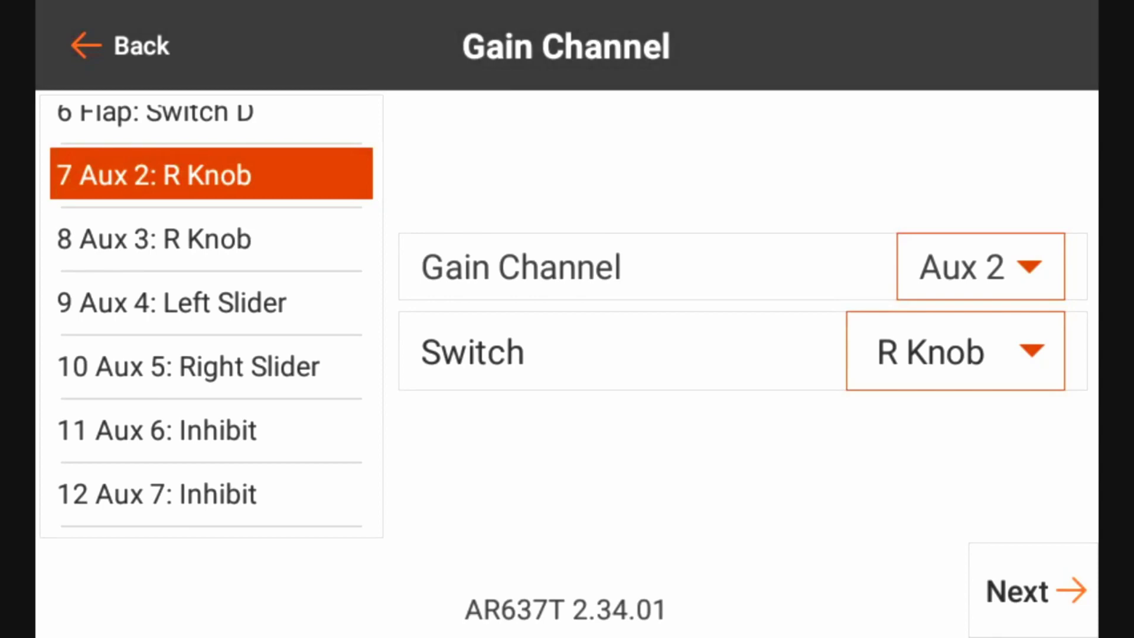
left_click(1032, 590)
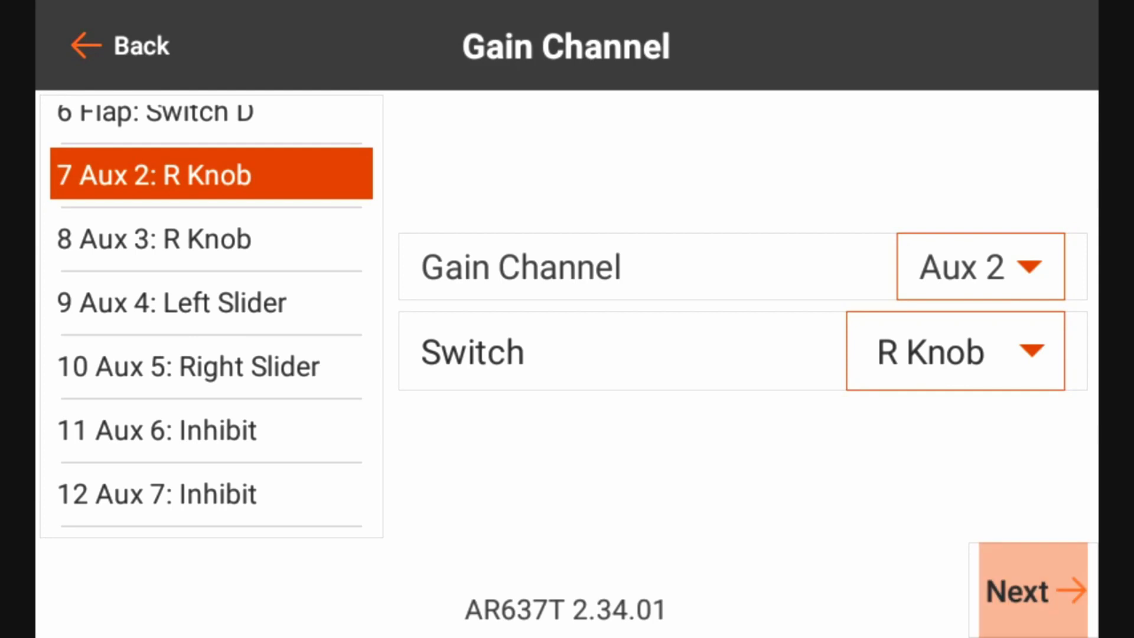
left_click(1032, 590)
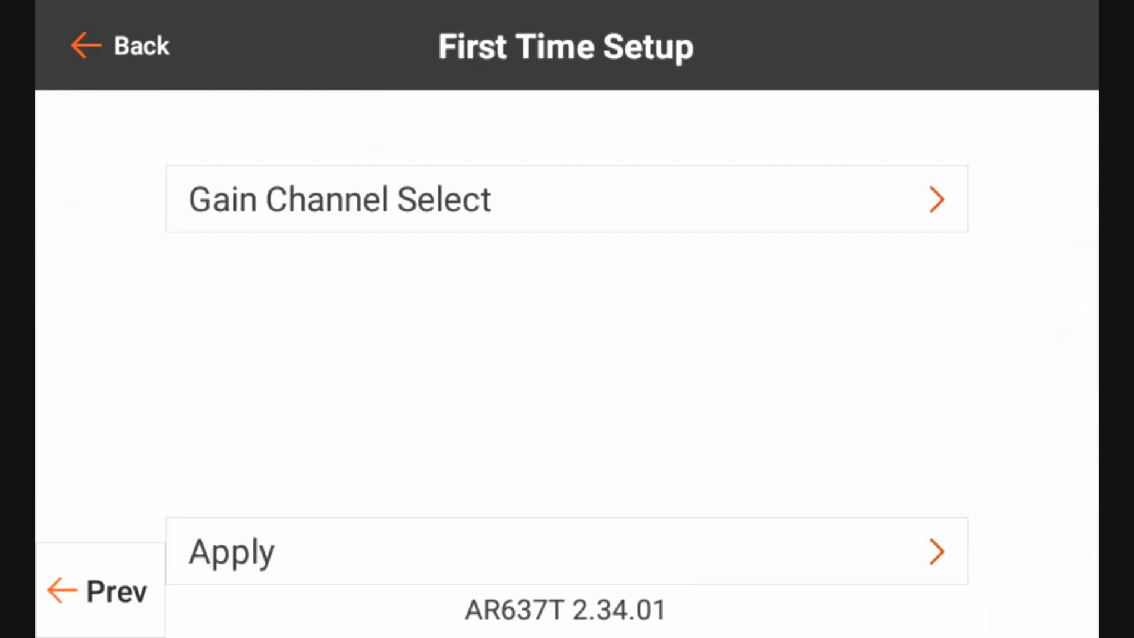